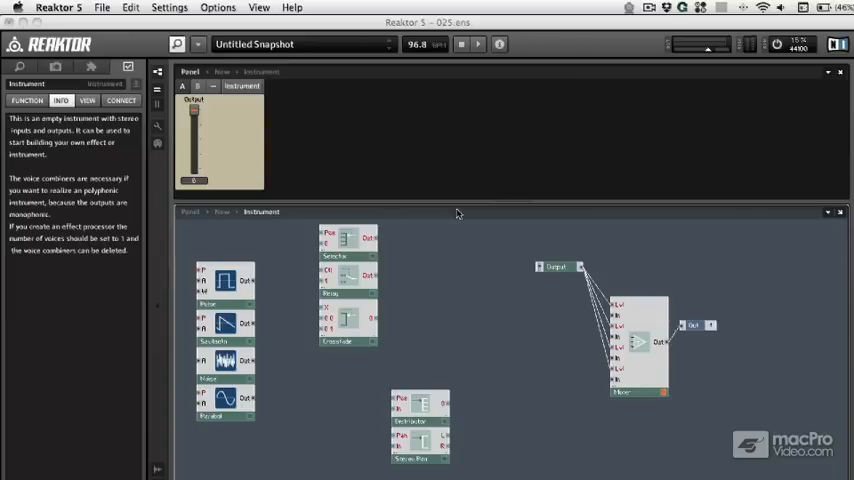
{"action": "mouse_move", "coordinate": [432, 248]}
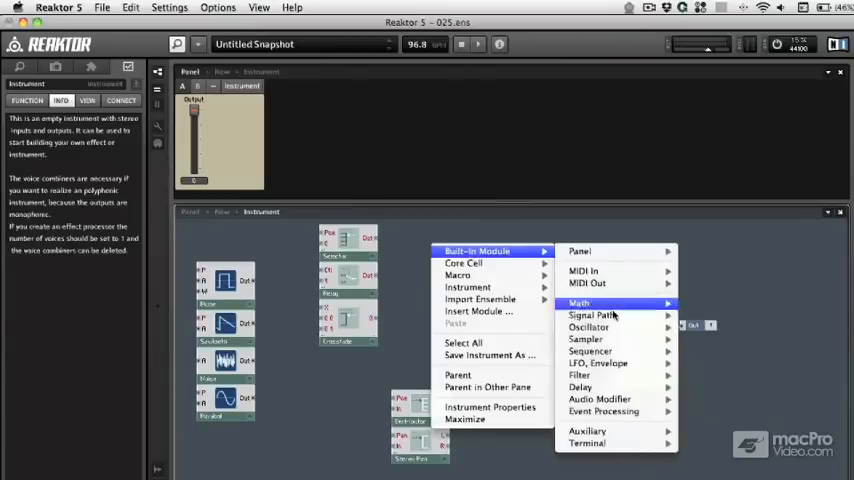
{"action": "mouse_move", "coordinate": [592, 315]}
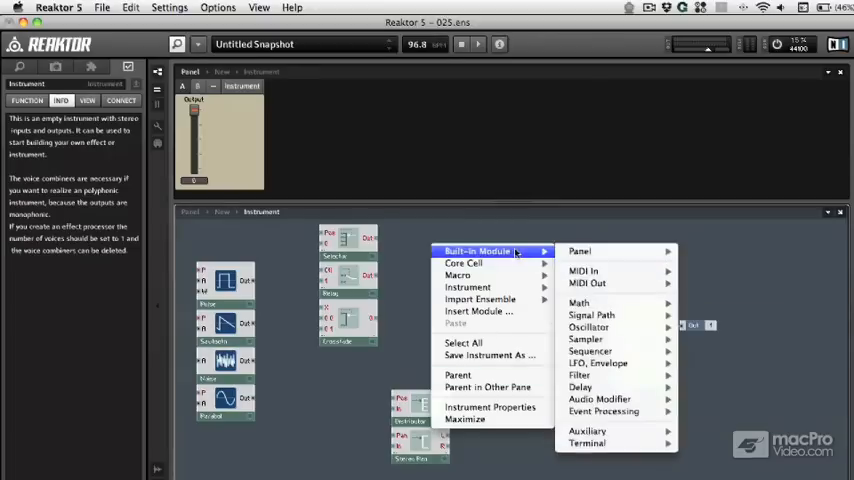
{"action": "mouse_move", "coordinate": [591, 315]}
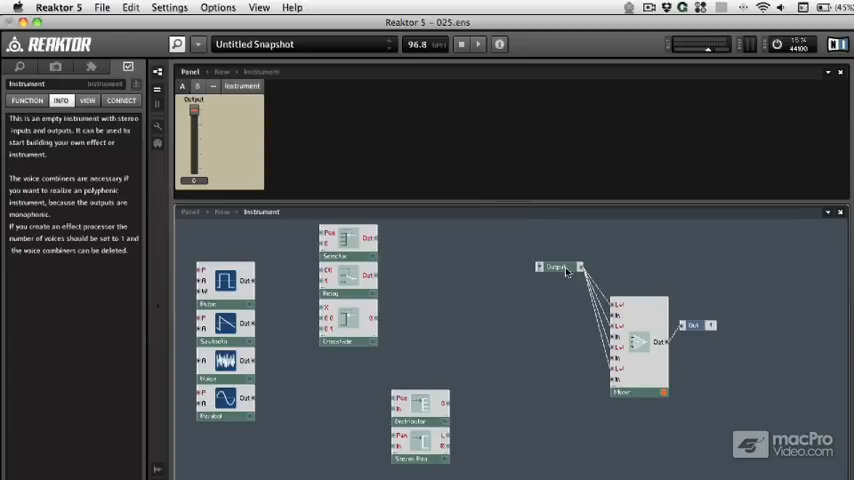
- Insert and discard a Stereo Amp/Mixer module, then inspect the Selector's description
{"action": "right_click", "coordinate": [565, 270]}
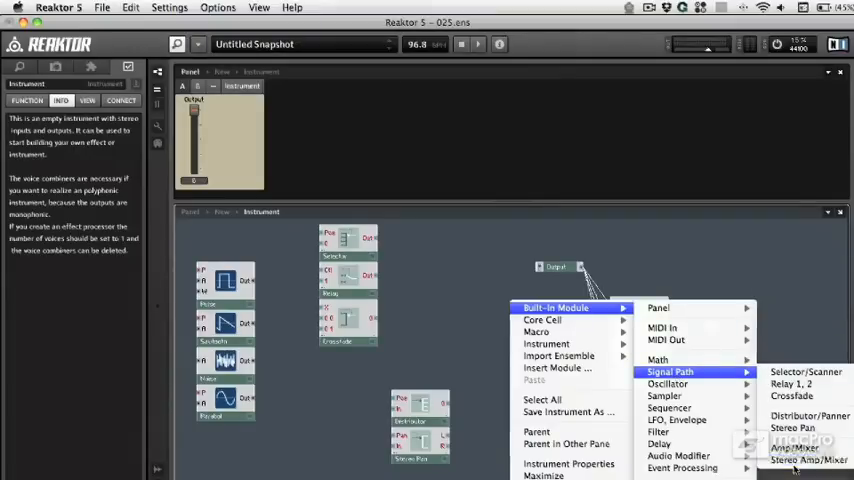
{"action": "left_click", "coordinate": [811, 461]}
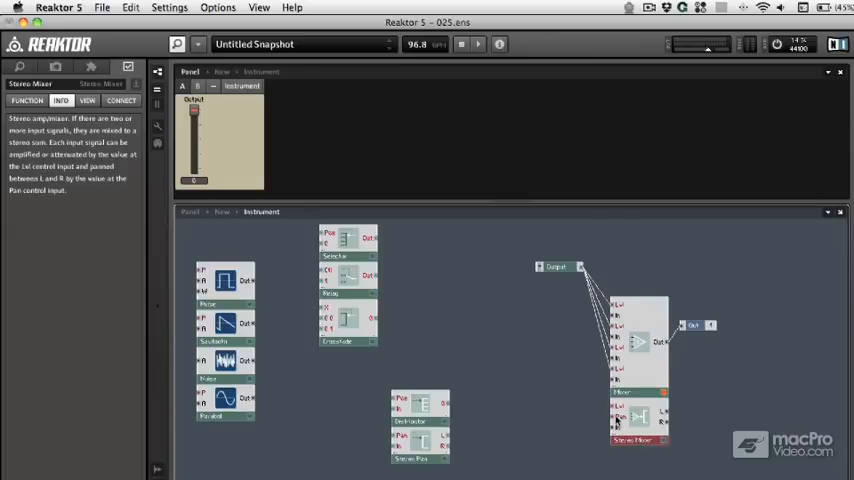
{"action": "left_click", "coordinate": [637, 430]}
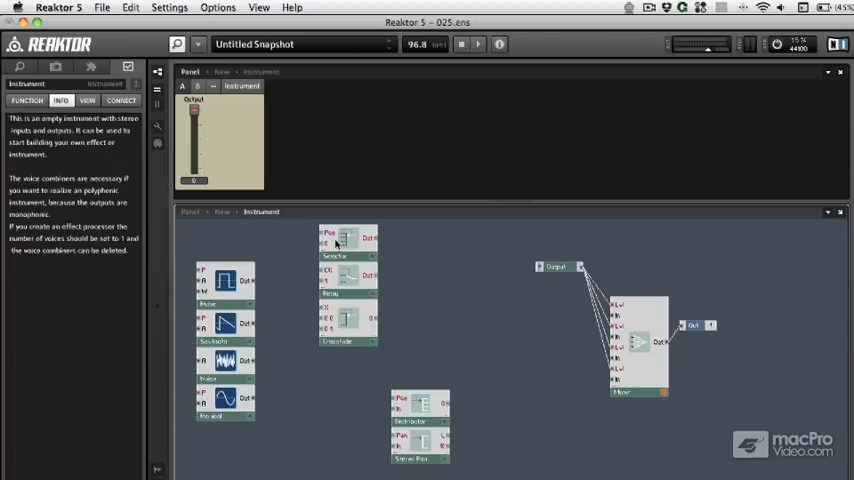
{"action": "left_click", "coordinate": [347, 243]}
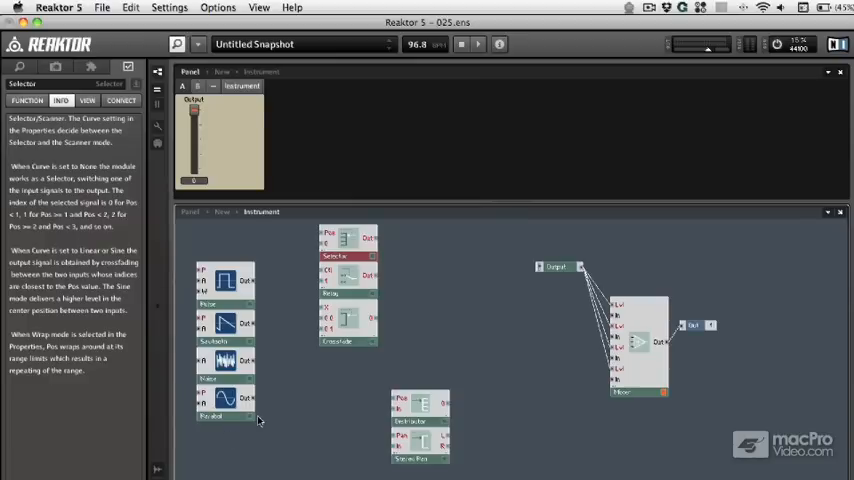
{"action": "left_click", "coordinate": [347, 285]}
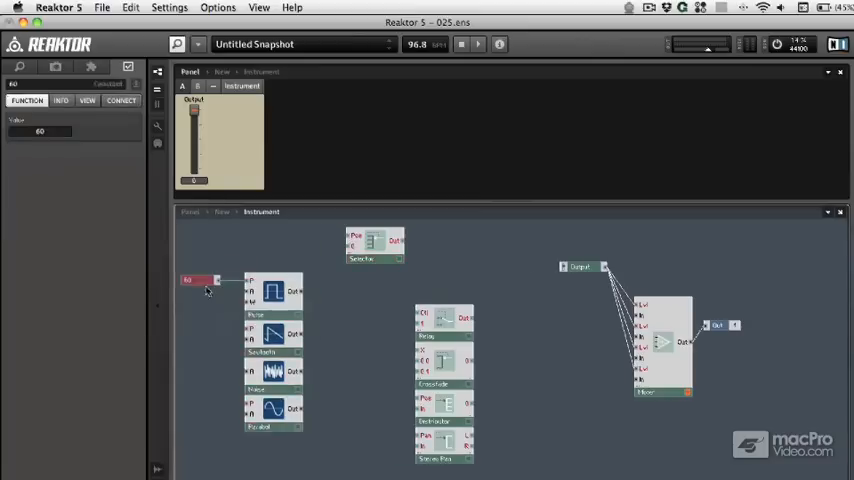
- Set the pitch constant to 36 and add a 0.4 amplitude constant for the oscillators
{"action": "left_click", "coordinate": [197, 280]}
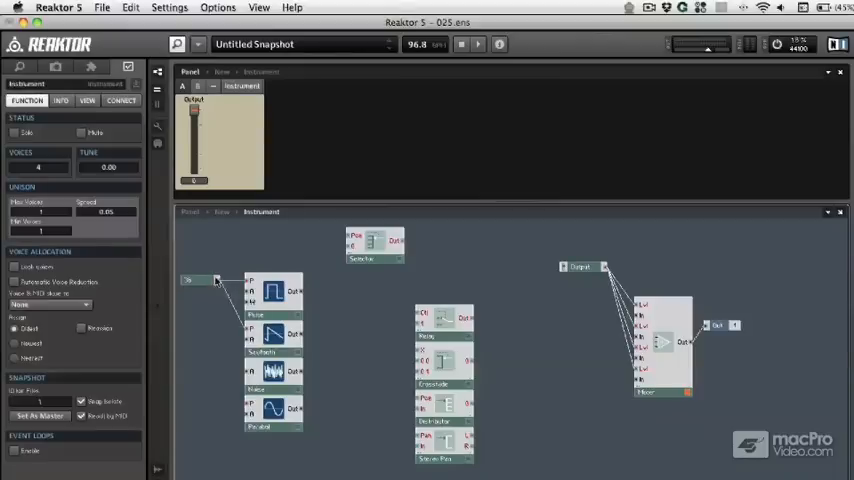
{"action": "left_click", "coordinate": [190, 281]}
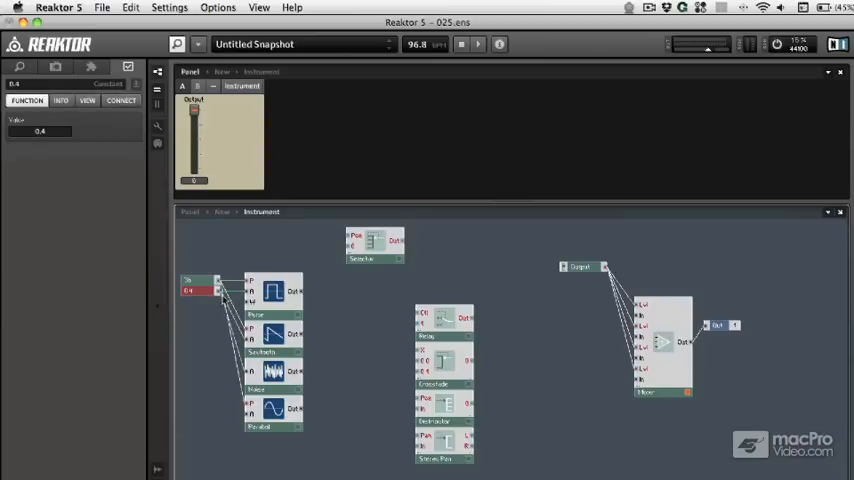
{"action": "right_click", "coordinate": [375, 245]}
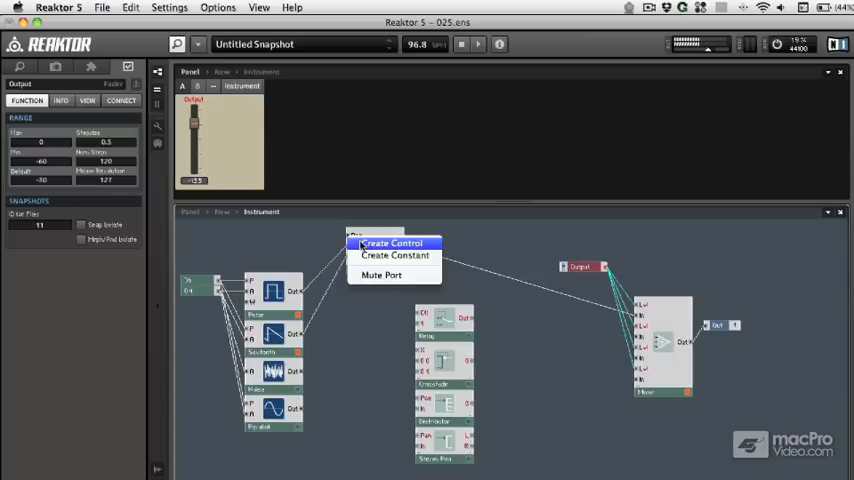
- Create a Pos fader on the Selector's position input, ranging 0 to 8 in 0.1 steps
{"action": "left_click", "coordinate": [392, 243]}
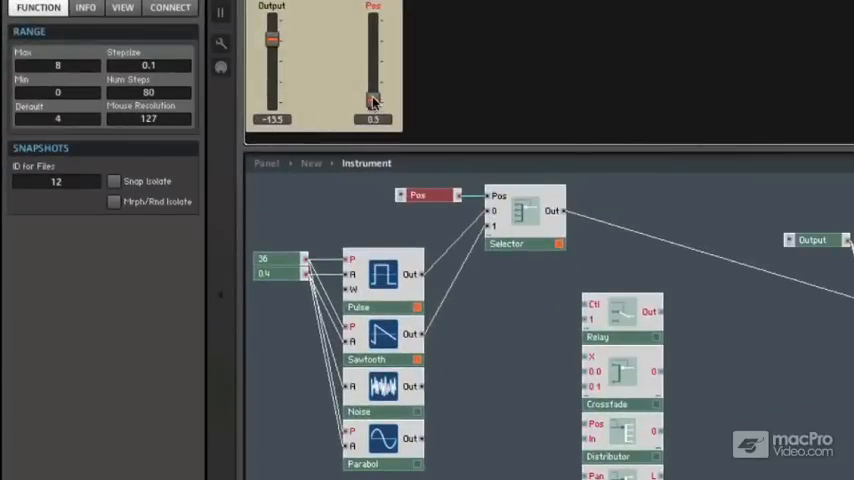
- Test the Pos fader and wire Noise and Parabol into Selector inputs 2 and 3
{"action": "left_click_drag", "start_coordinate": [372, 100], "coordinate": [372, 78]}
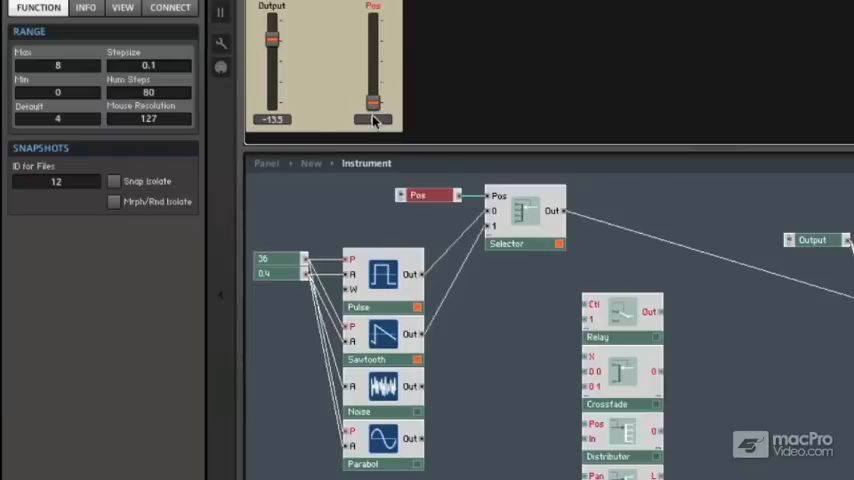
{"action": "left_click_drag", "start_coordinate": [373, 103], "coordinate": [373, 103]}
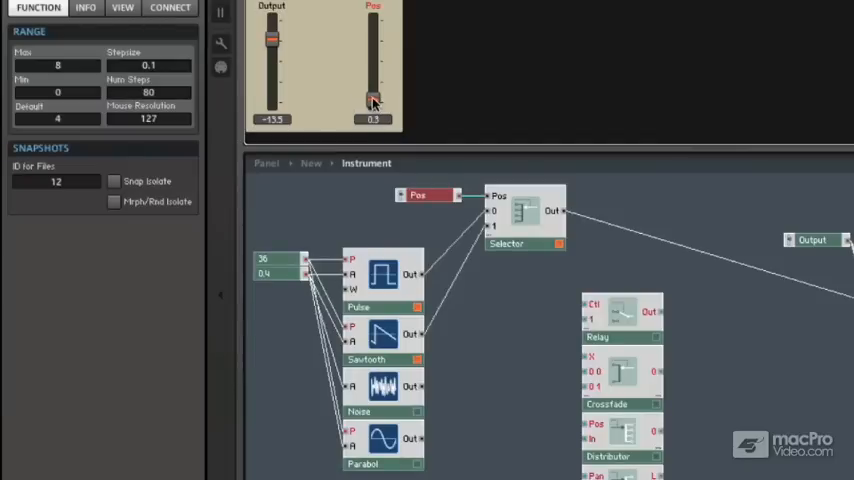
{"action": "left_click_drag", "start_coordinate": [373, 100], "coordinate": [373, 110]}
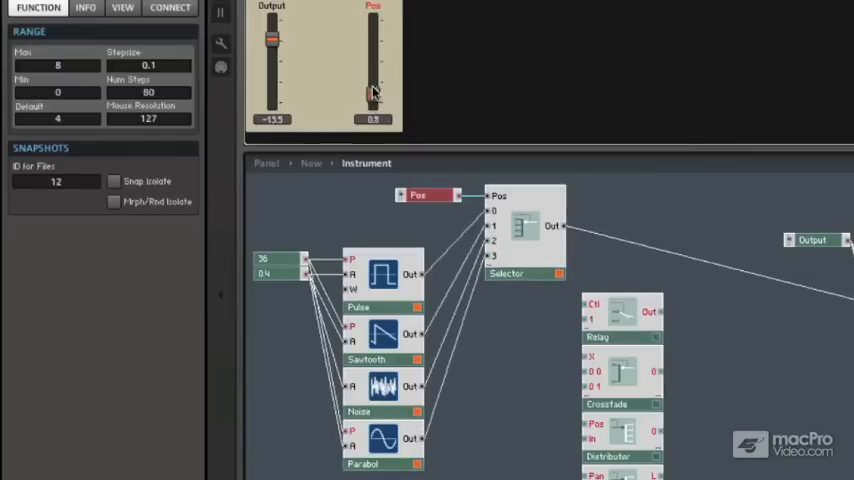
- Set the Pos fader to Max 4, Default 2, Stepsize 0.05, auditioning each oscillator
{"action": "left_click_drag", "start_coordinate": [373, 90], "coordinate": [371, 30]}
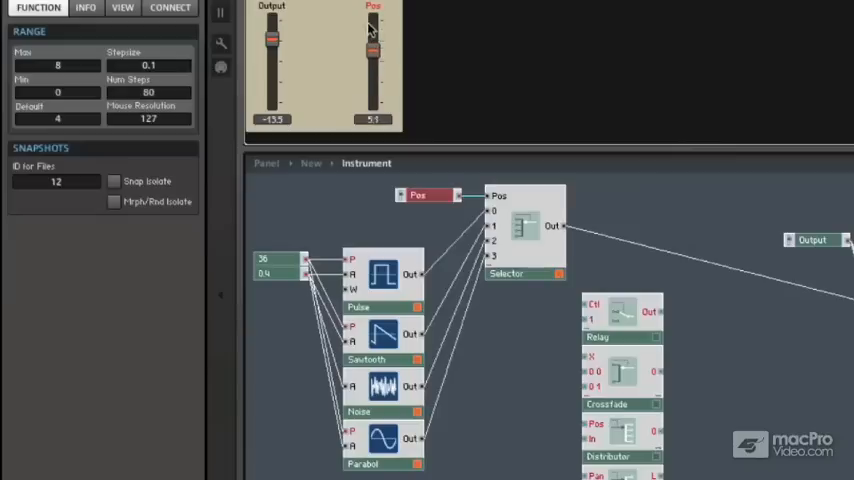
{"action": "left_click_drag", "start_coordinate": [373, 30], "coordinate": [373, 115]}
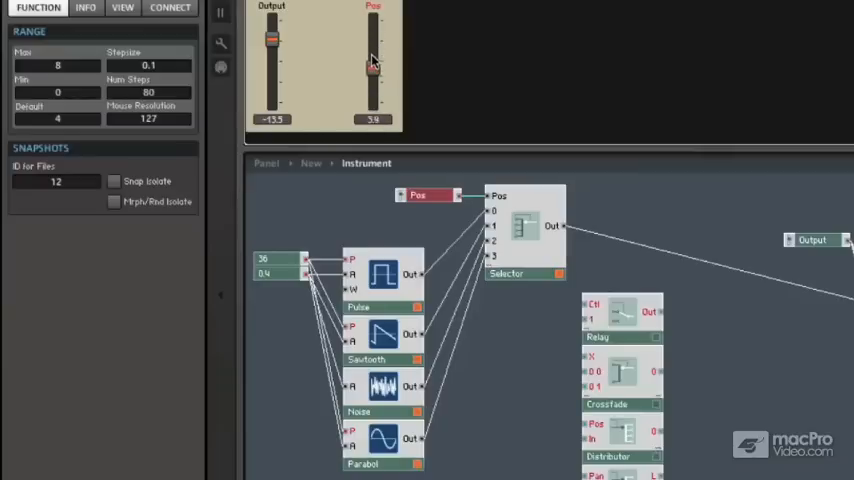
{"action": "left_click_drag", "start_coordinate": [372, 60], "coordinate": [372, 70]}
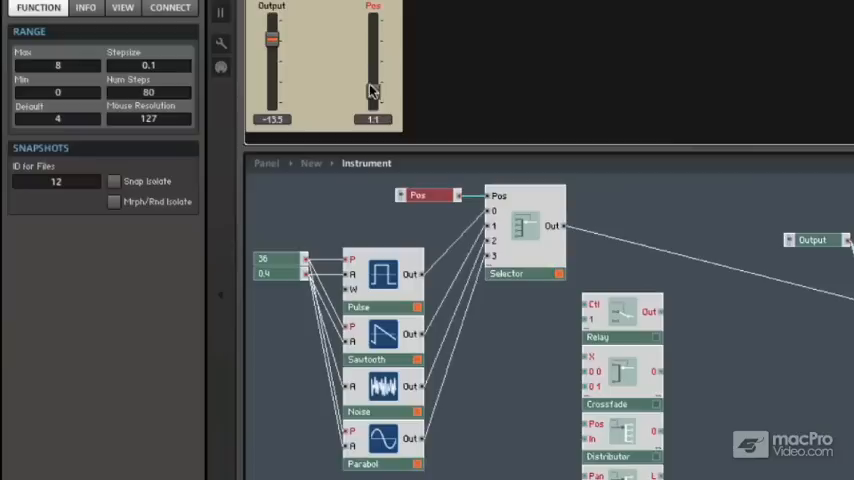
{"action": "left_click_drag", "start_coordinate": [371, 90], "coordinate": [371, 65]}
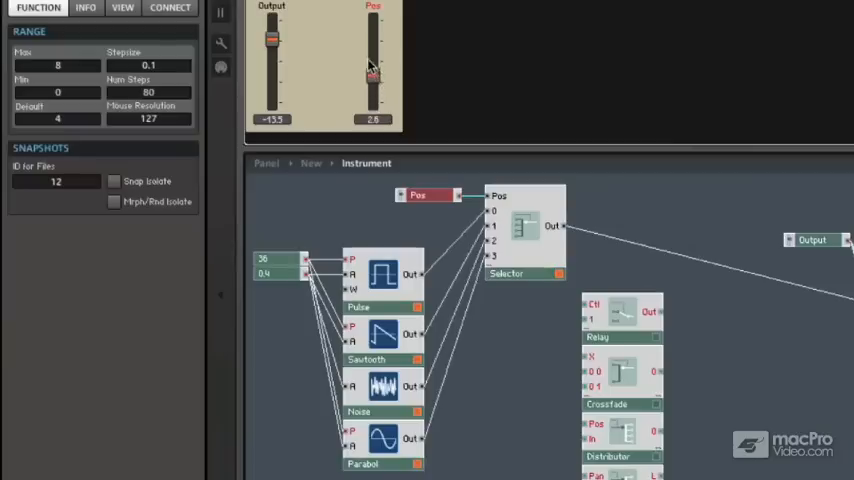
{"action": "left_click_drag", "start_coordinate": [372, 65], "coordinate": [372, 103]}
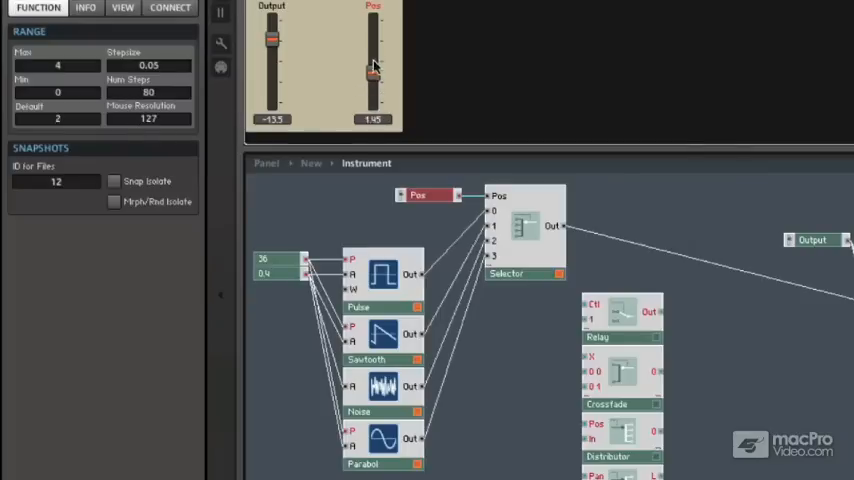
- Bring the Pos fader down to 0 and show the Selector's Function properties
{"action": "left_click_drag", "start_coordinate": [373, 65], "coordinate": [373, 28]}
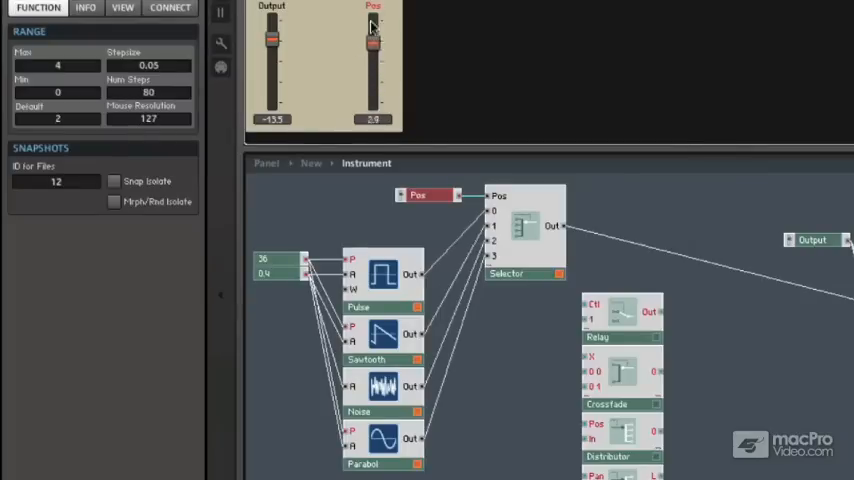
{"action": "left_click_drag", "start_coordinate": [373, 30], "coordinate": [373, 104]}
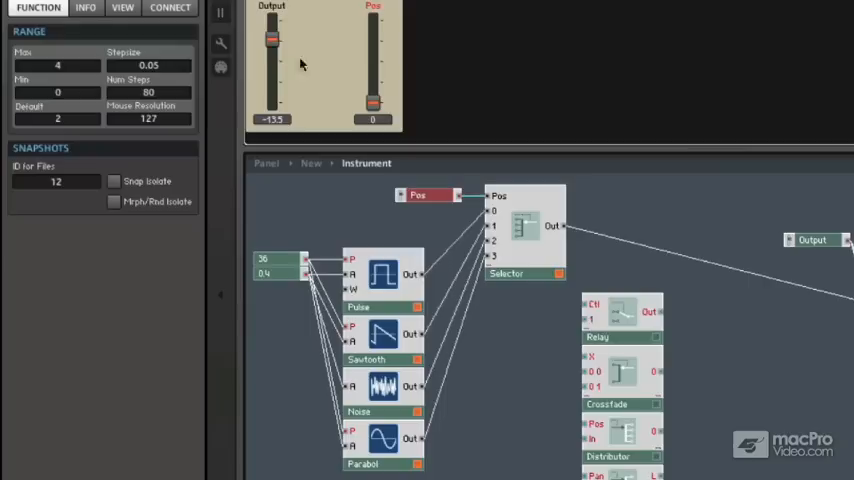
{"action": "mouse_move", "coordinate": [478, 358]}
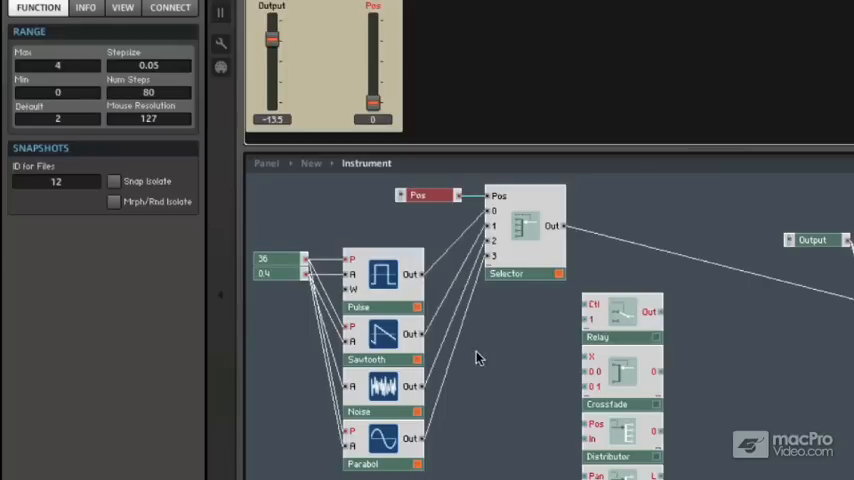
{"action": "left_click", "coordinate": [524, 273]}
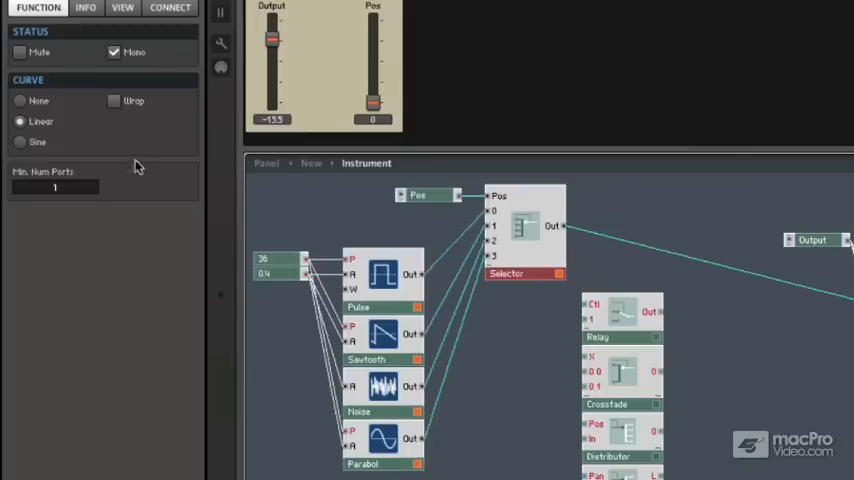
- Raise the Pos fader's Max to 24, sweep it, and enable Selector wrapping
{"action": "left_click", "coordinate": [114, 100]}
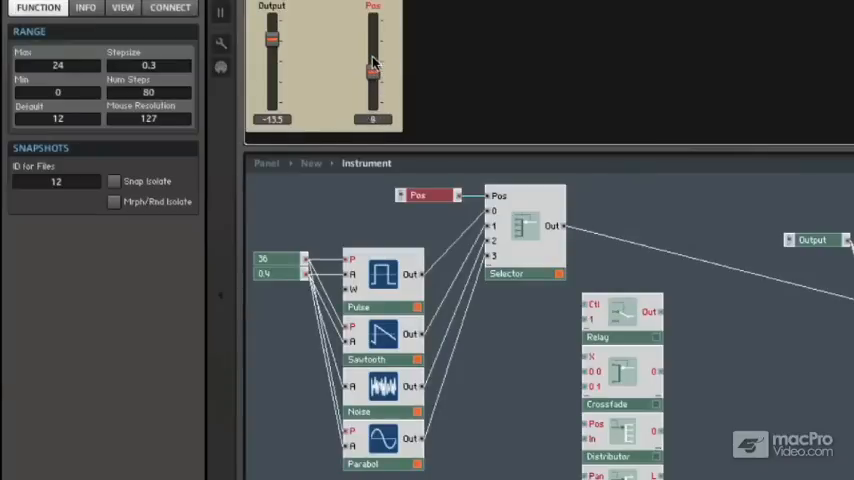
{"action": "left_click_drag", "start_coordinate": [373, 62], "coordinate": [372, 30]}
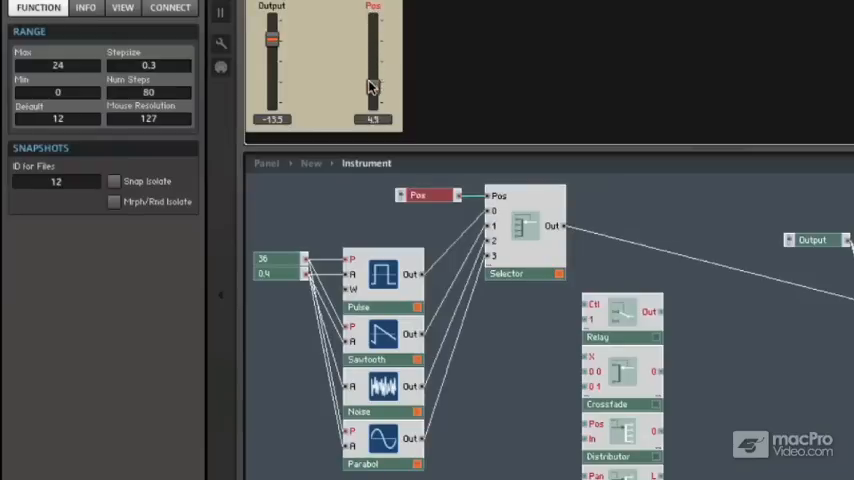
{"action": "left_click_drag", "start_coordinate": [372, 85], "coordinate": [372, 108]}
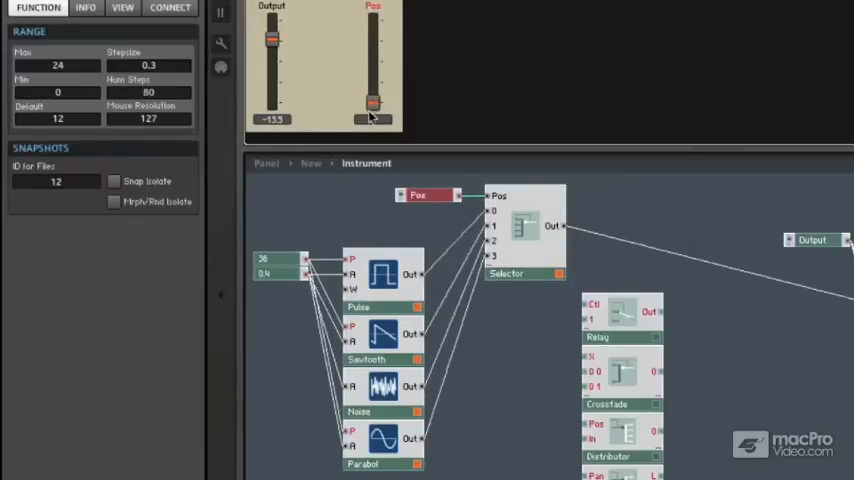
{"action": "left_click_drag", "start_coordinate": [372, 103], "coordinate": [372, 62]}
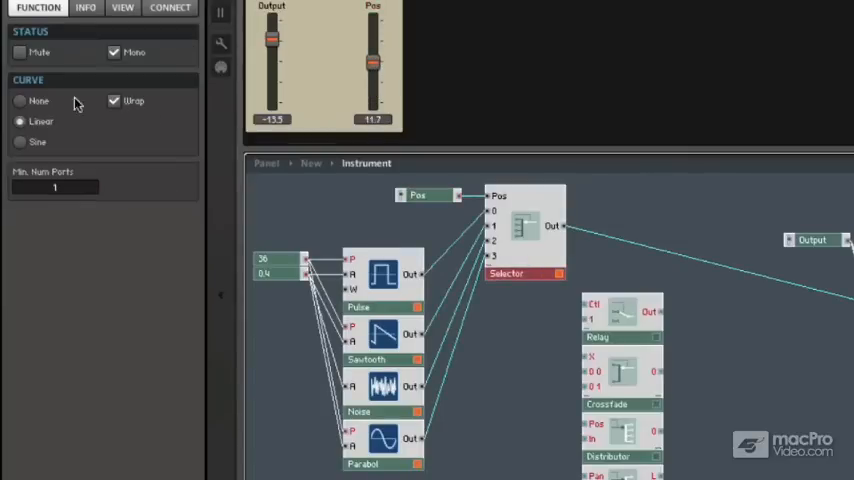
- Switch the Selector curve to Sine, restore Pos Max to 4, and sweep the fader
{"action": "left_click", "coordinate": [19, 141]}
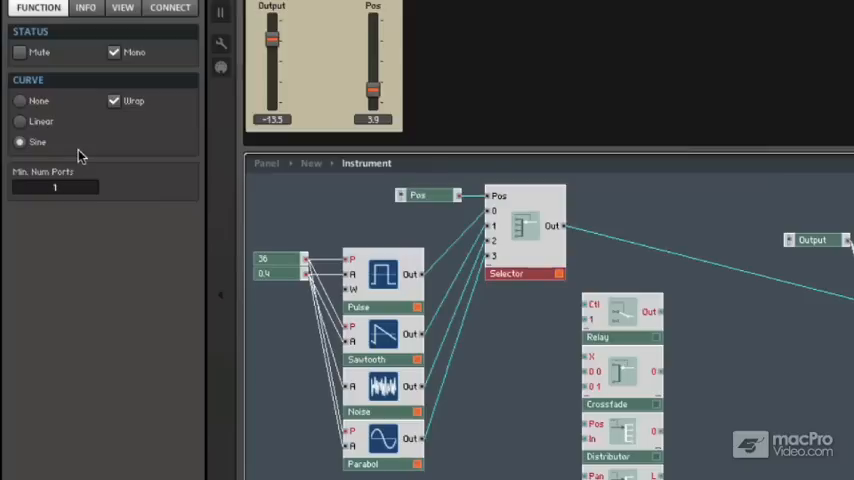
{"action": "mouse_move", "coordinate": [55, 137]}
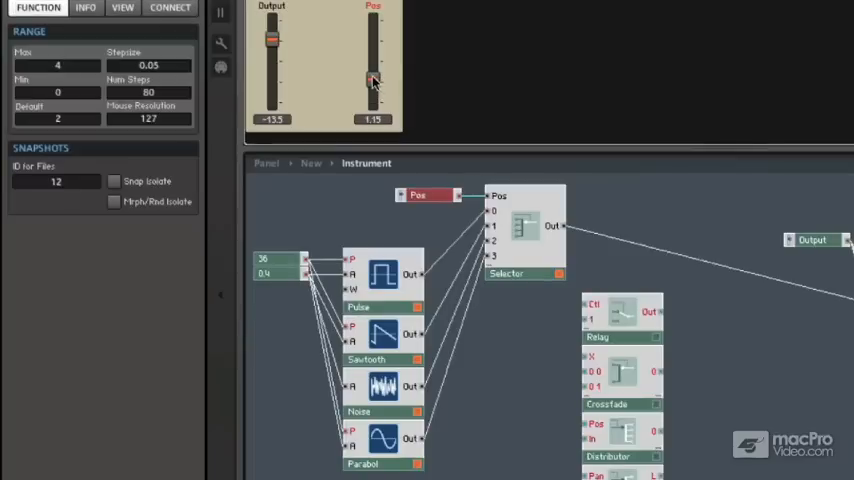
{"action": "left_click_drag", "start_coordinate": [372, 80], "coordinate": [375, 75]}
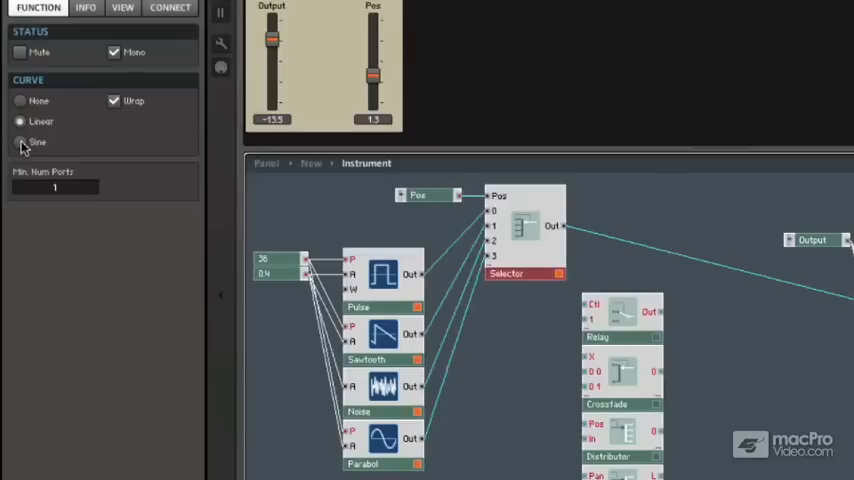
{"action": "left_click", "coordinate": [20, 142]}
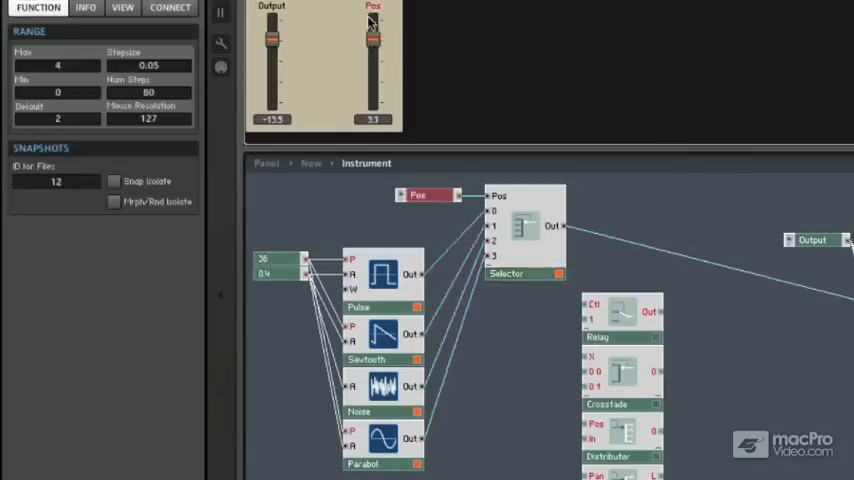
{"action": "left_click_drag", "start_coordinate": [372, 30], "coordinate": [372, 90]}
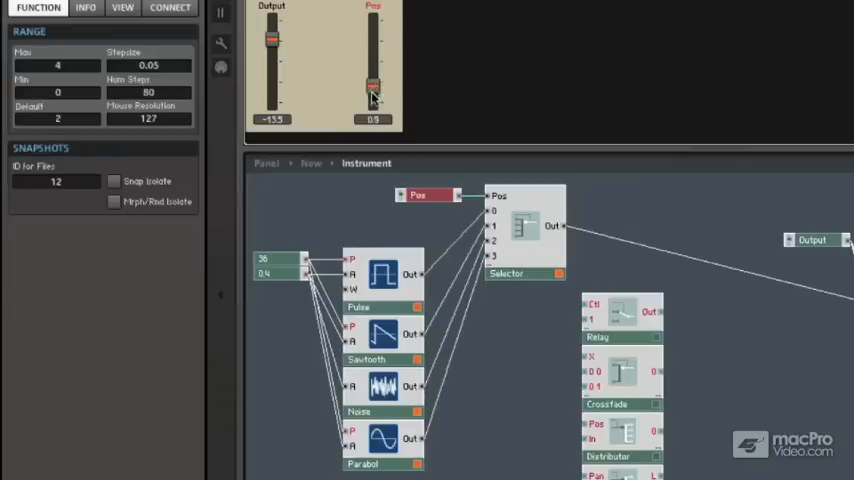
{"action": "left_click_drag", "start_coordinate": [372, 90], "coordinate": [372, 30]}
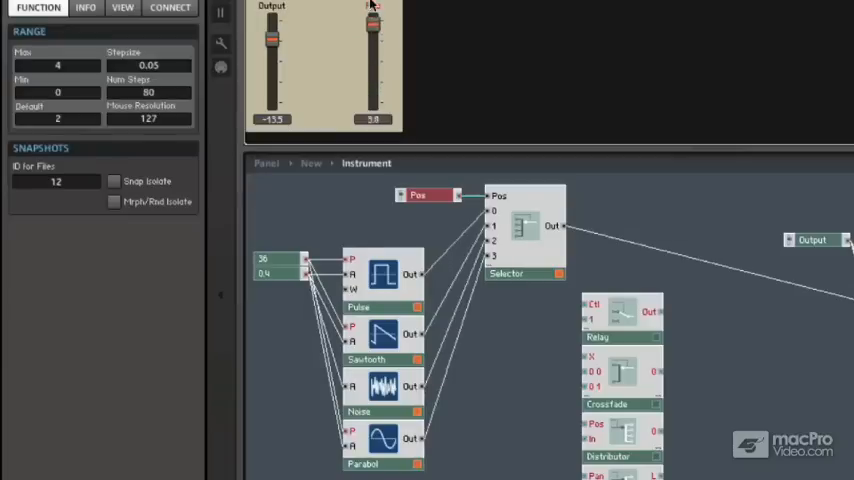